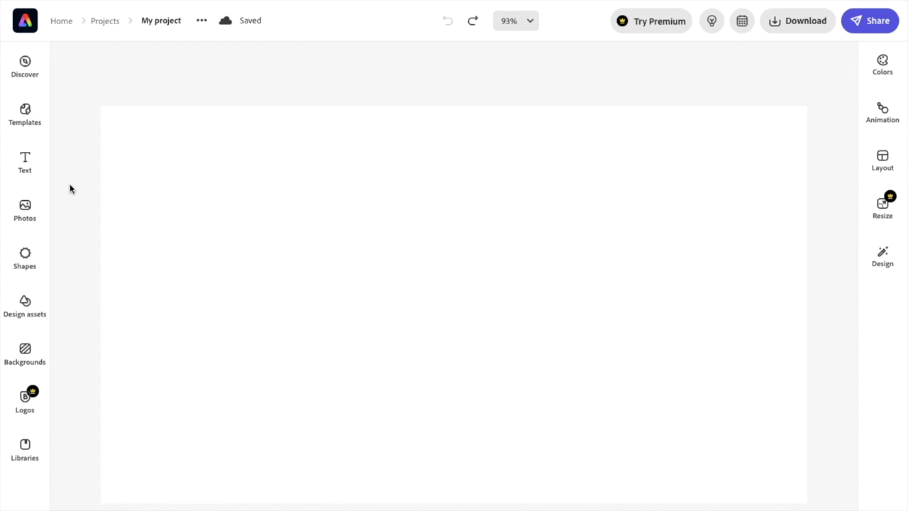
Step: Add a default 'Double click to edit' text box to the middle of the blank page
left_click(25, 162)
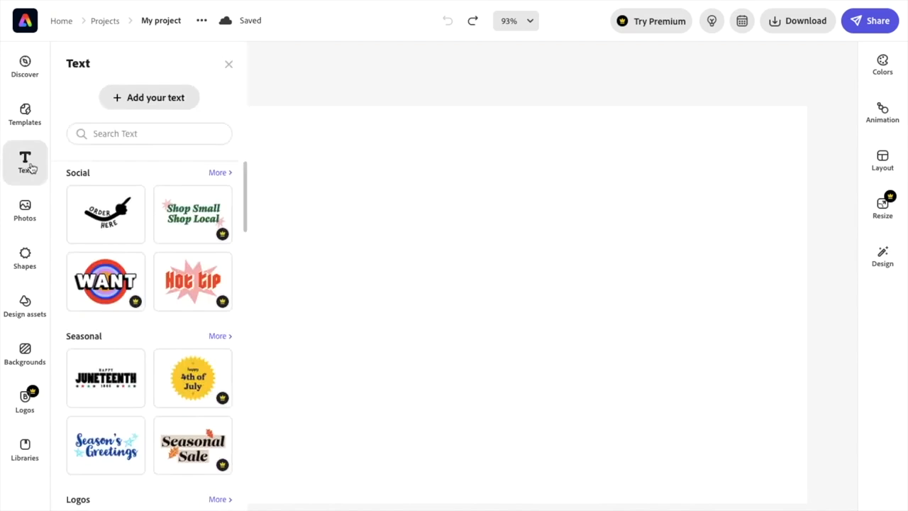
left_click(149, 97)
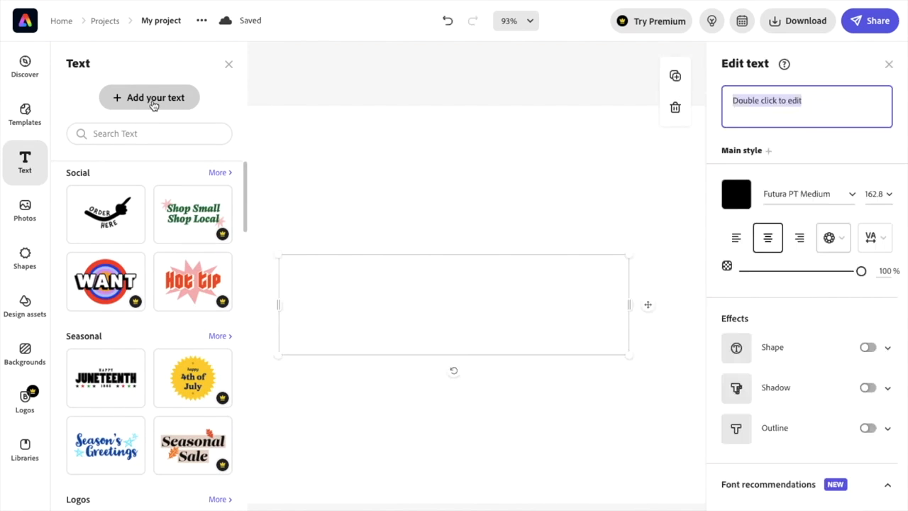
left_click(149, 97)
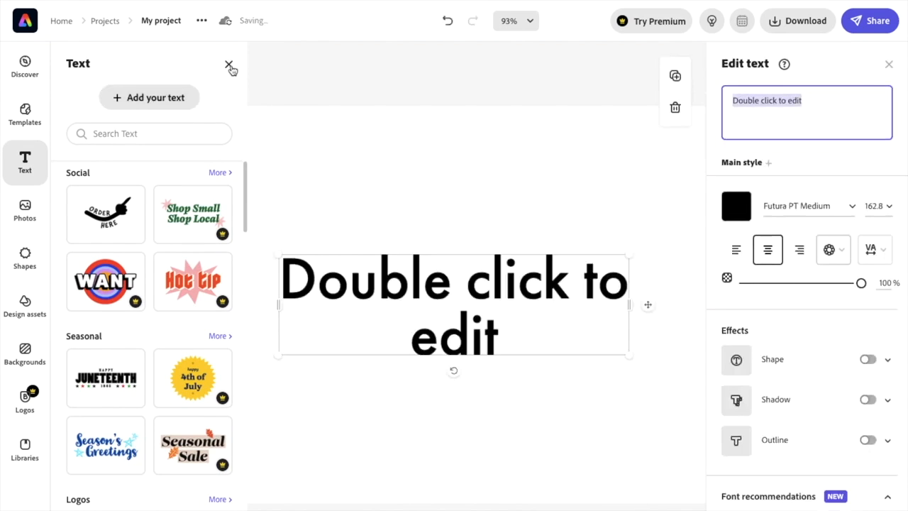
left_click(230, 65)
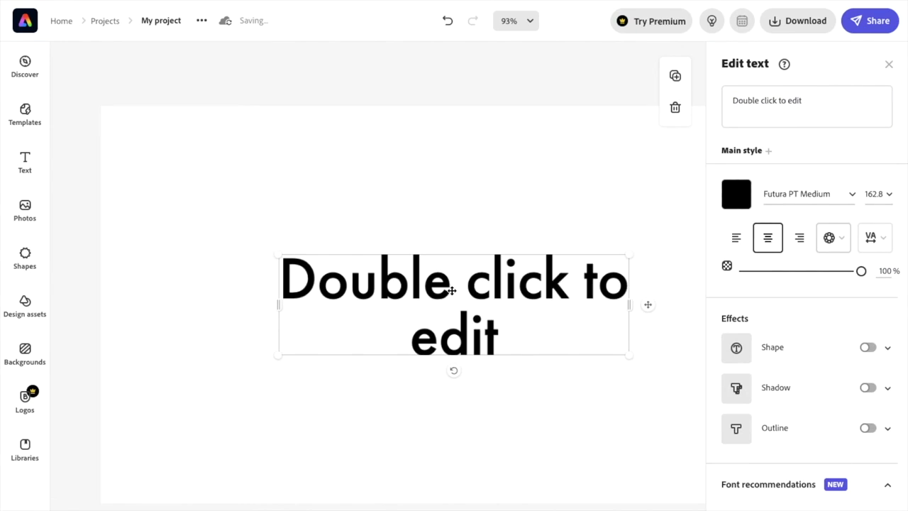
mouse_move(813, 100)
type("Change the f")
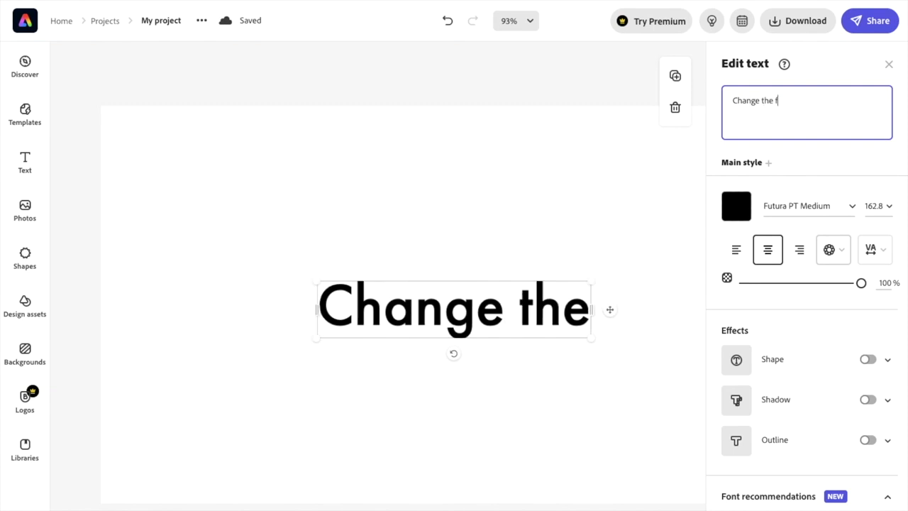
Step: Replace the placeholder so the text box reads 'Change the font color'
type("ont color")
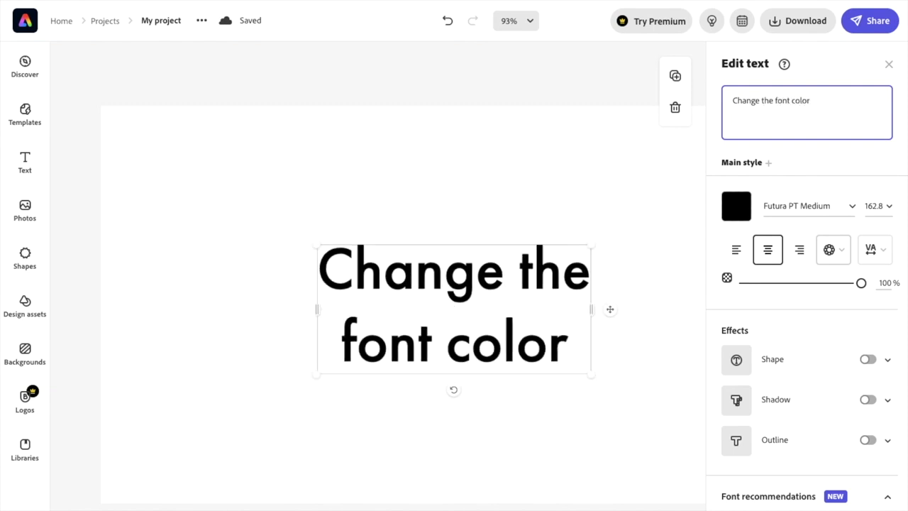
left_click(735, 206)
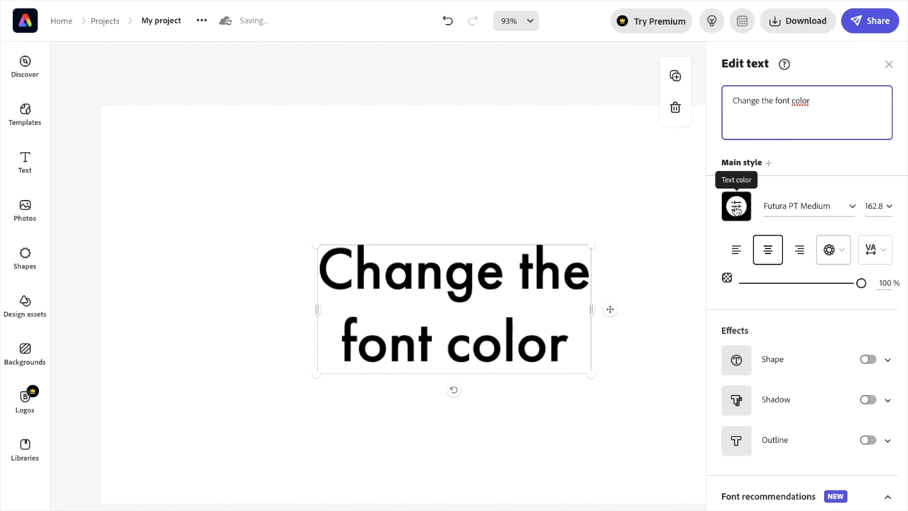
Step: Try preset swatches on the text, first dark green then light blue
left_click(735, 206)
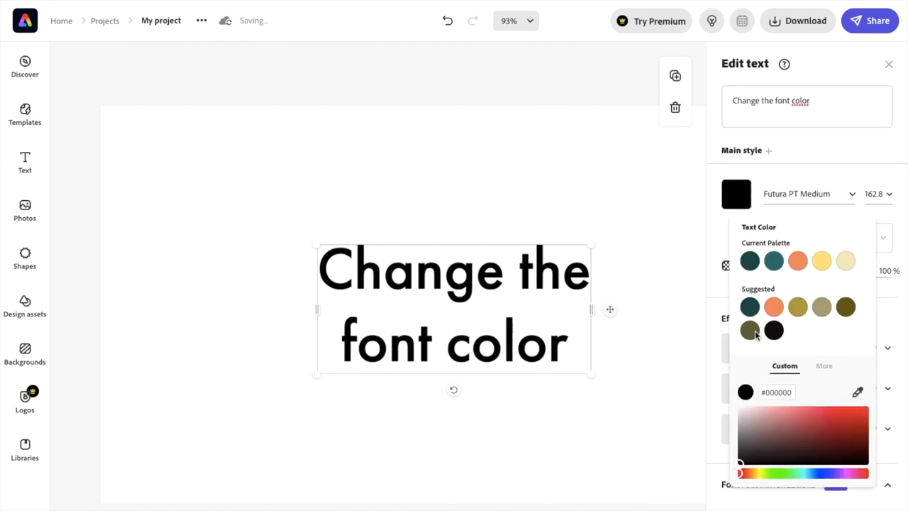
left_click(820, 366)
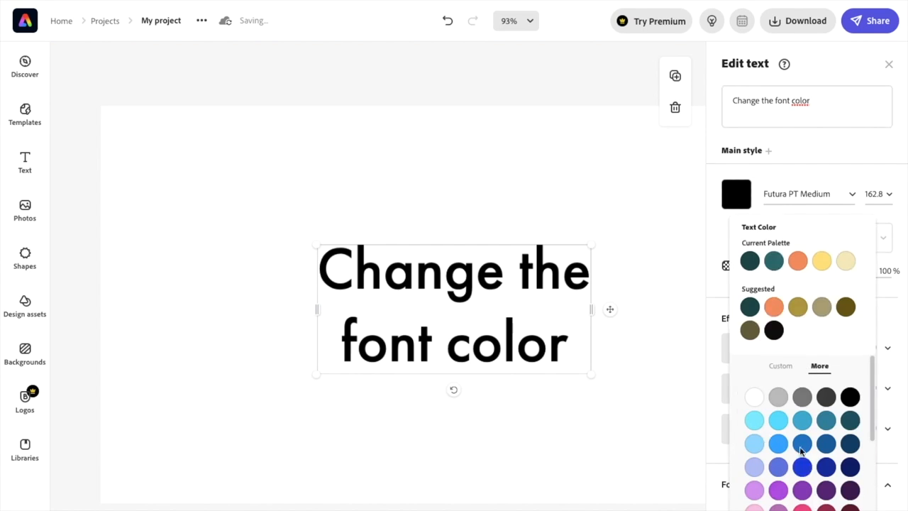
scroll("down", 3)
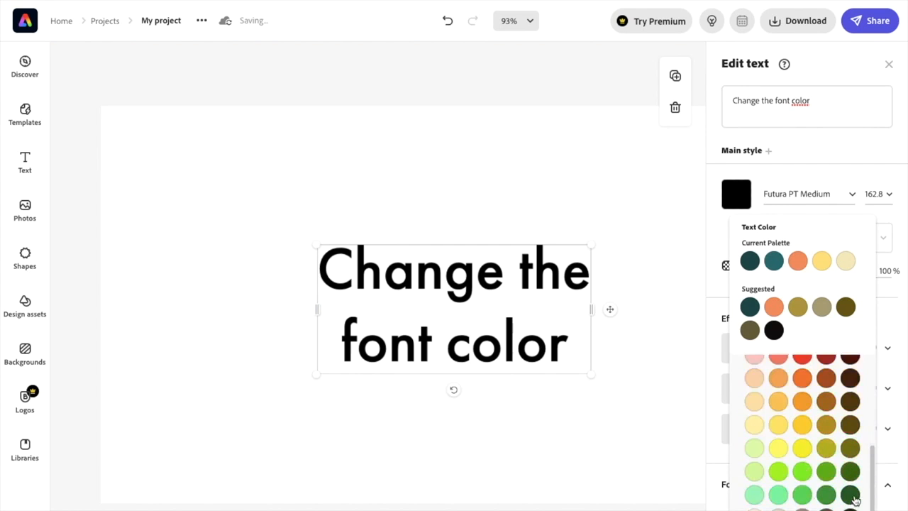
left_click(849, 494)
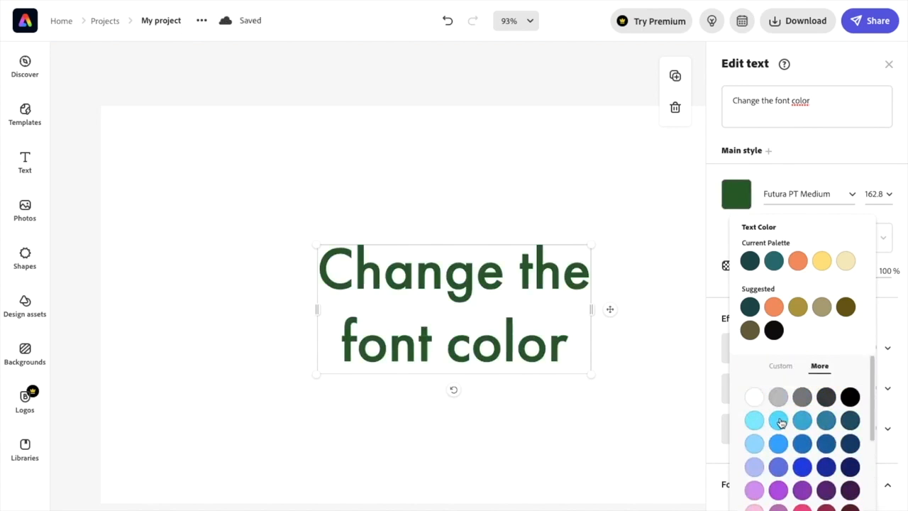
left_click(778, 420)
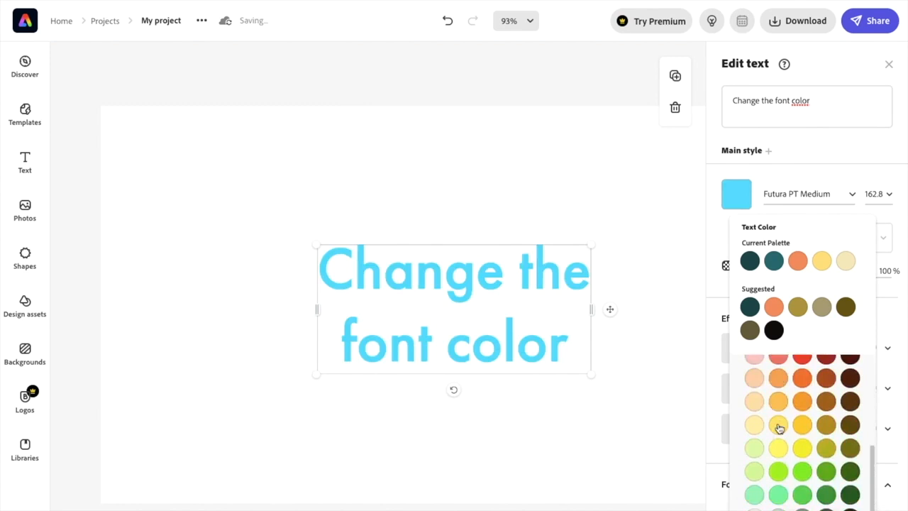
Step: Pick a custom teal for the text and finish editing
left_click(785, 366)
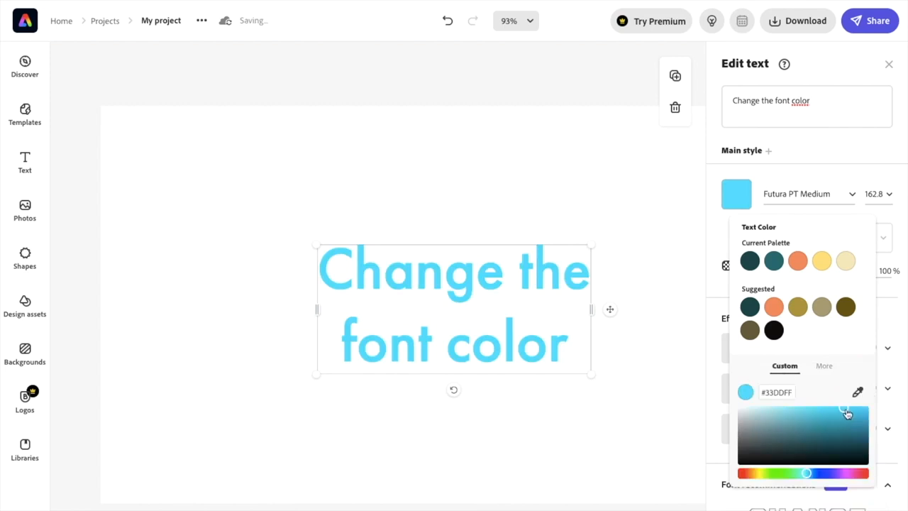
left_click(812, 429)
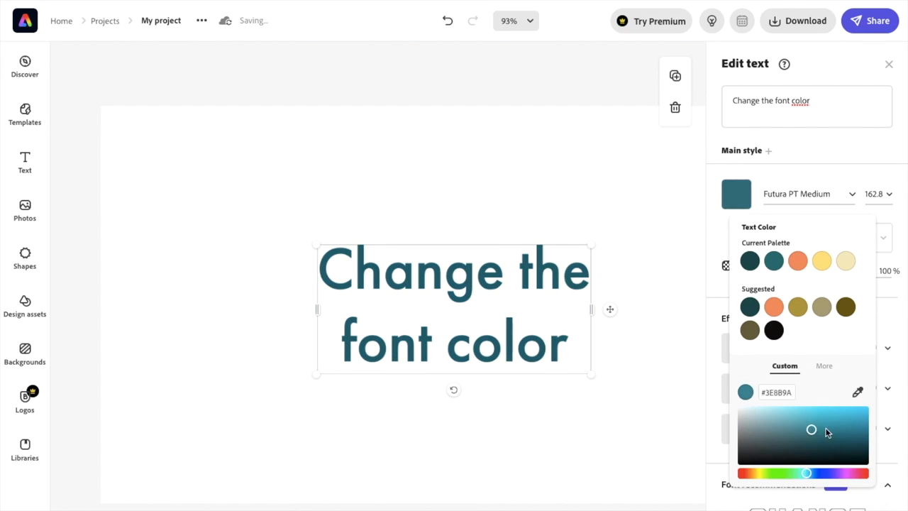
left_click(834, 424)
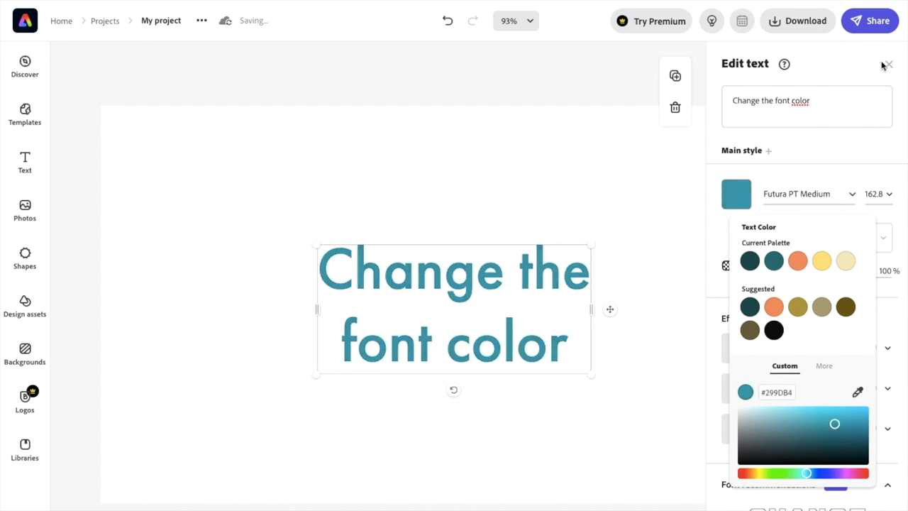
left_click(889, 64)
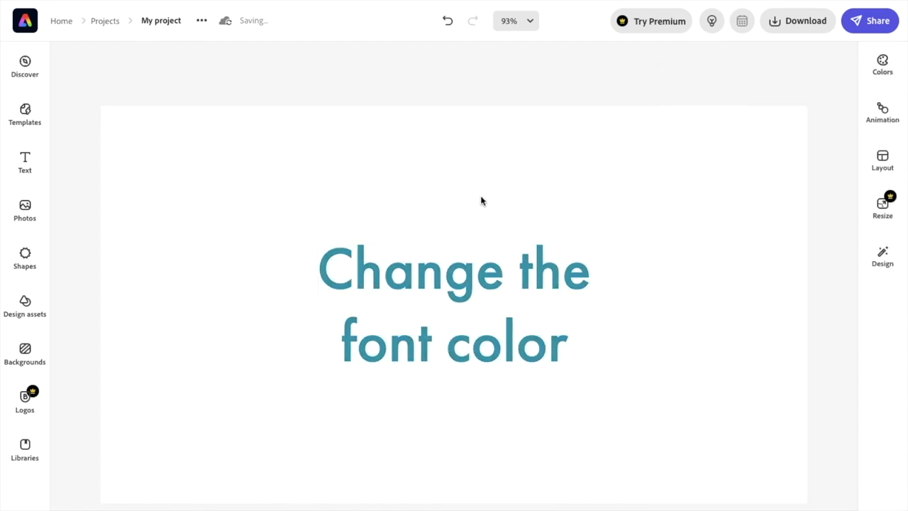
mouse_move(218, 241)
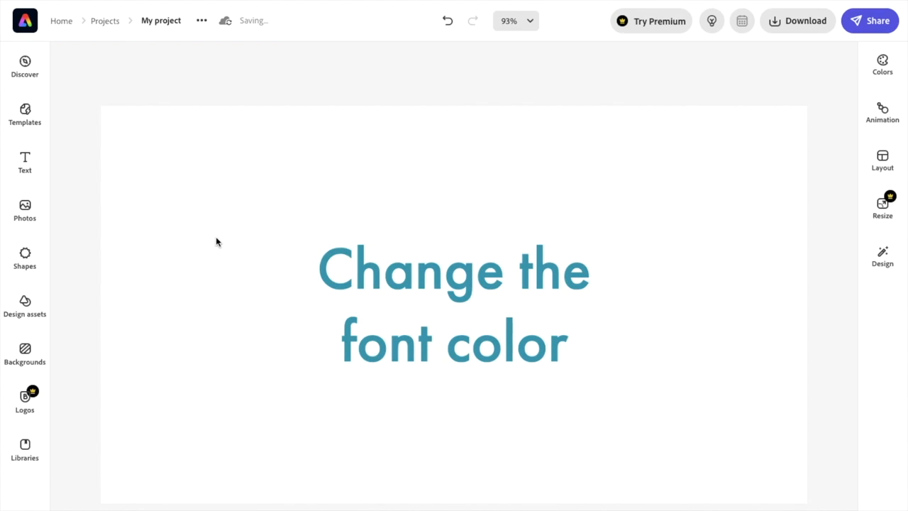